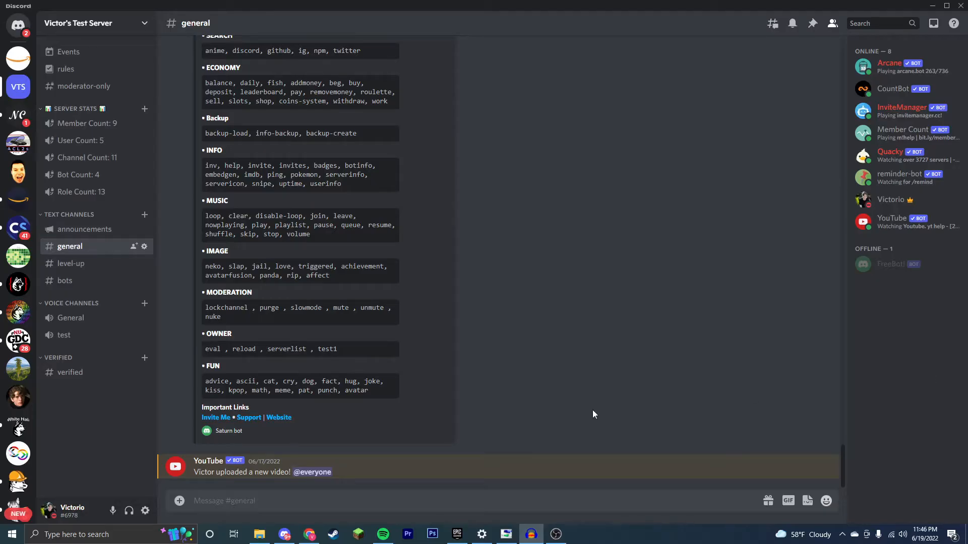
{"action": "mouse_move", "coordinate": [145, 511]}
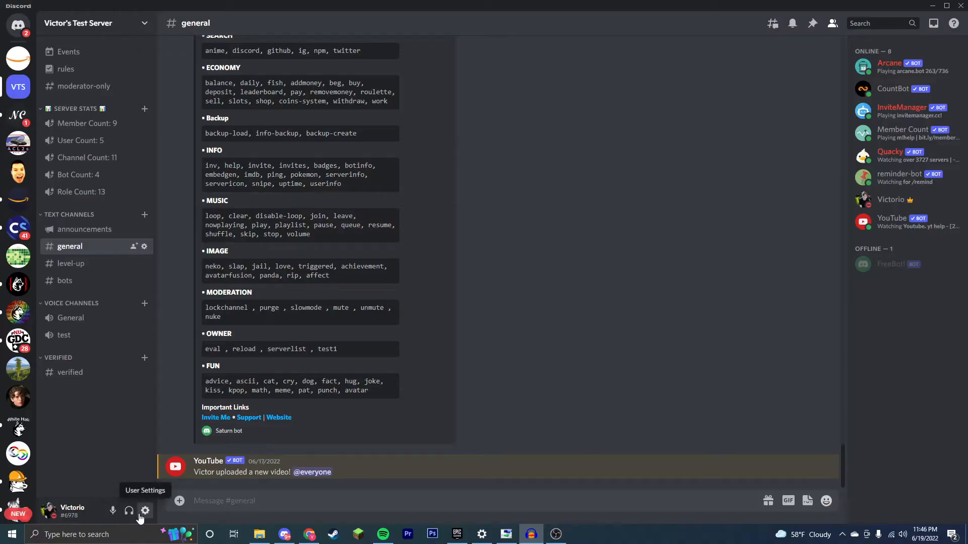
Open User Settings and go to the Activity Status page.
{"action": "left_click", "coordinate": [145, 511]}
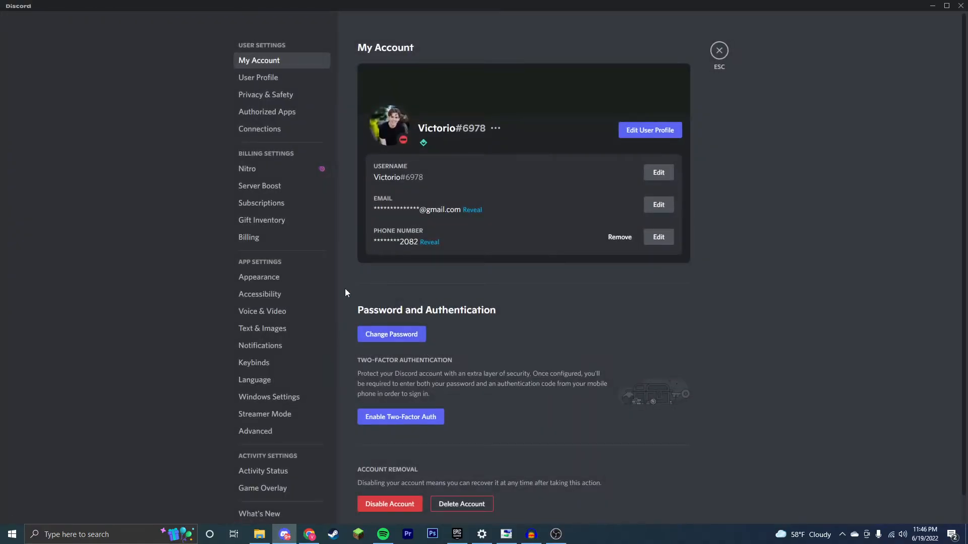
{"action": "scroll", "scroll_direction": "down", "scroll_amount": 3}
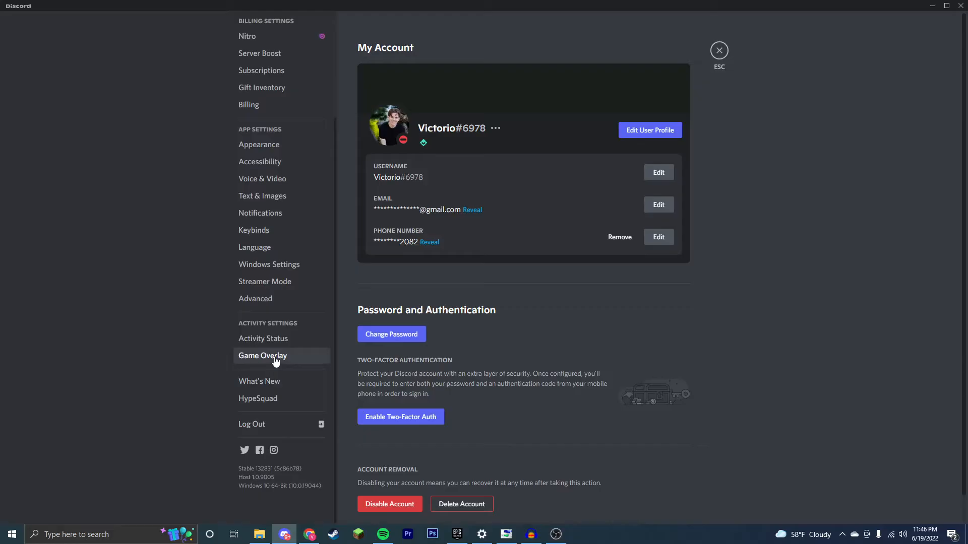
{"action": "left_click", "coordinate": [264, 339]}
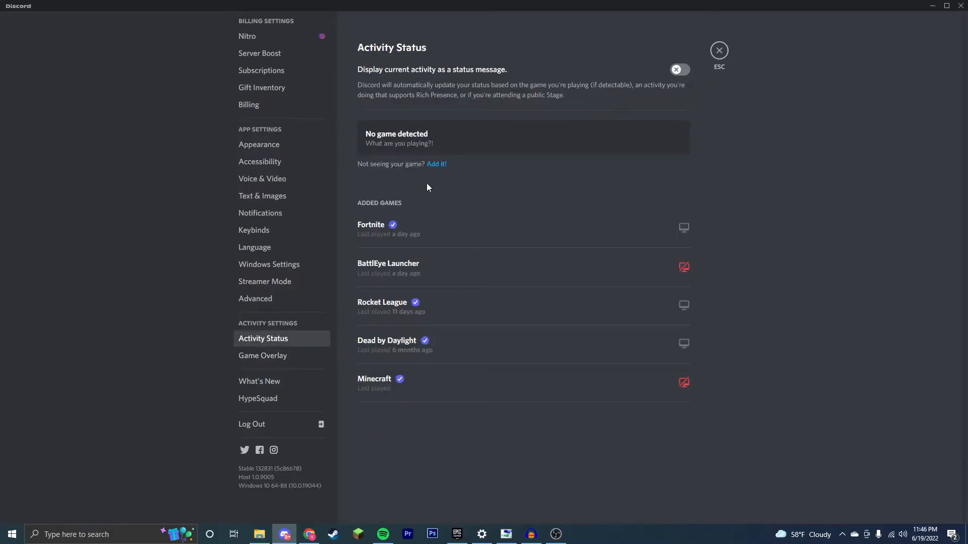
{"action": "mouse_move", "coordinate": [435, 164]}
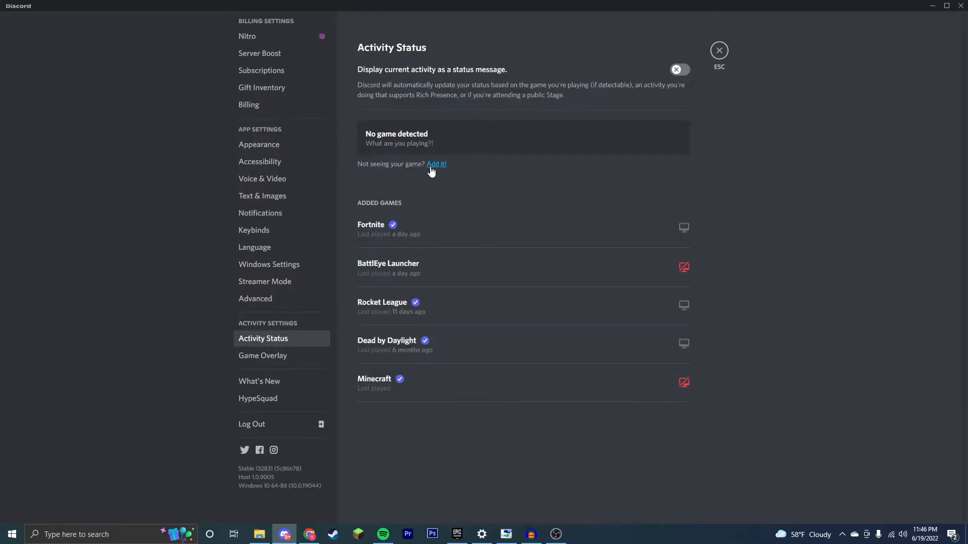
Add Google Chrome as an unlisted game via the 'Add it!' dropdown.
{"action": "left_click", "coordinate": [436, 163]}
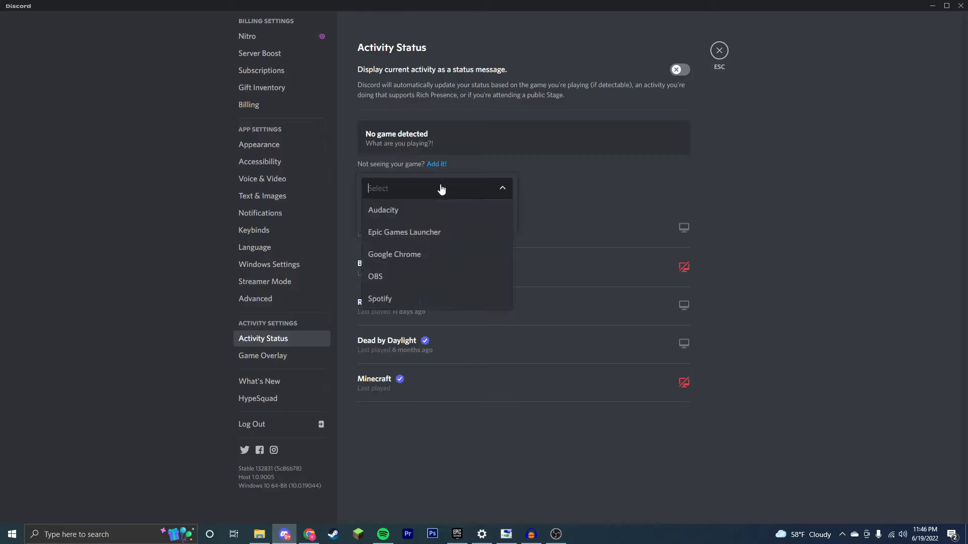
{"action": "mouse_move", "coordinate": [437, 277]}
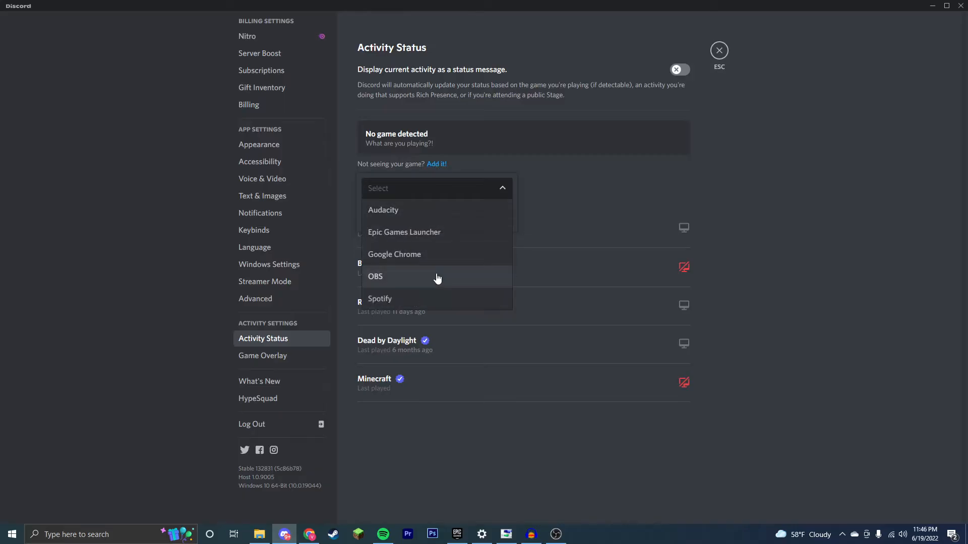
{"action": "mouse_move", "coordinate": [421, 254]}
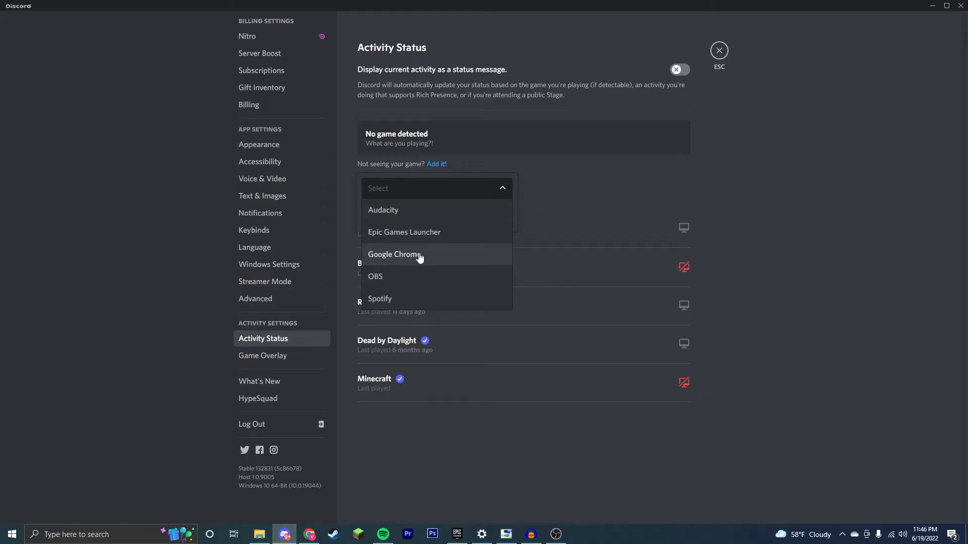
{"action": "left_click", "coordinate": [393, 254]}
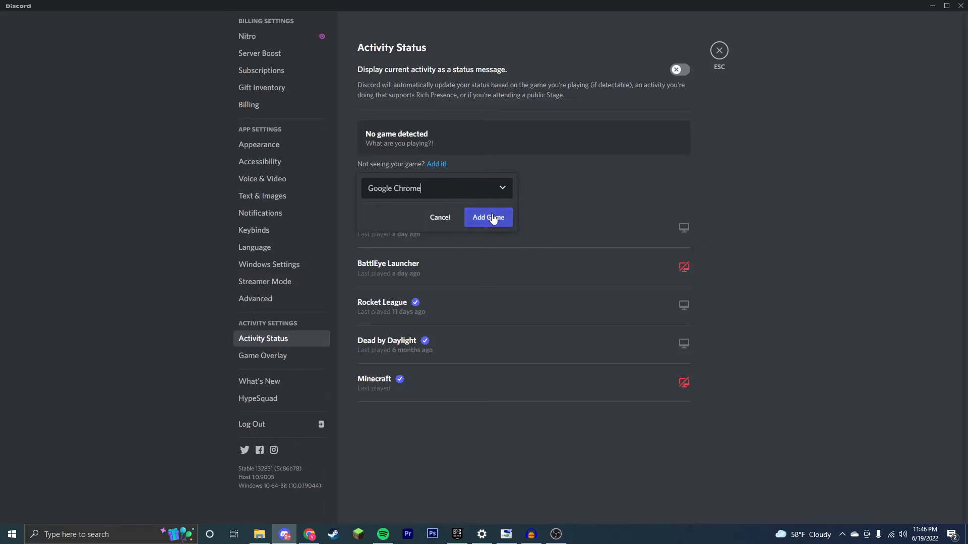
{"action": "left_click", "coordinate": [488, 217]}
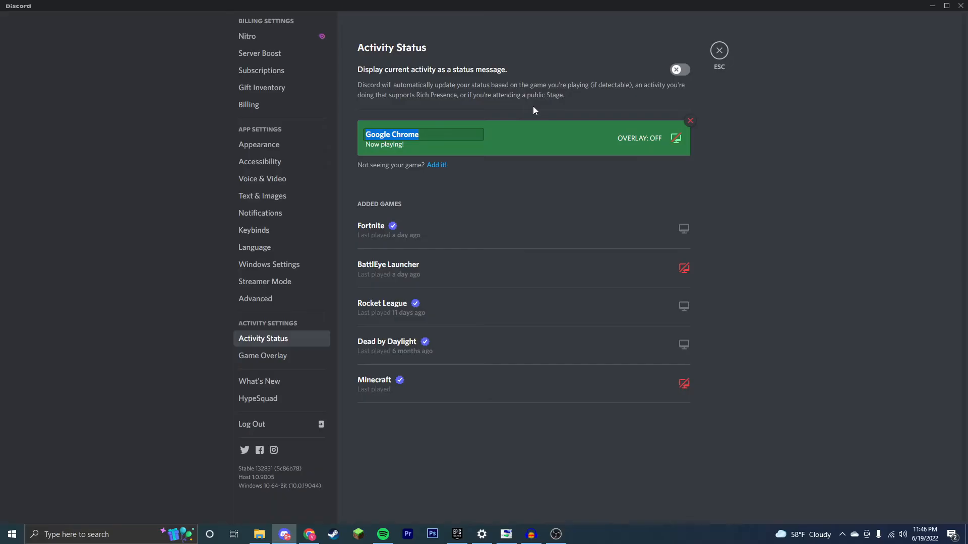
Type 'Whatever I'd Like' as the new name of the now-playing entry.
{"action": "type", "text": "Whatever I'd"}
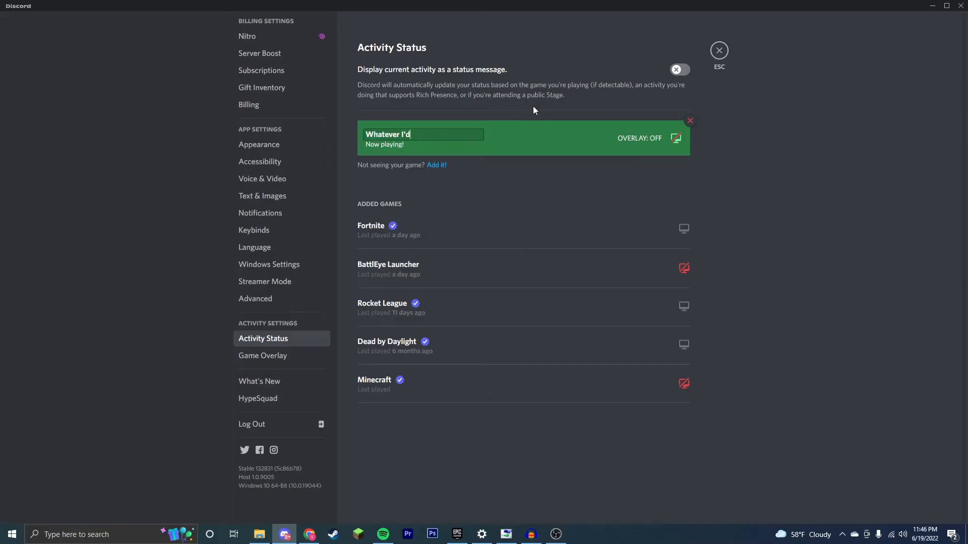
{"action": "type", "text": "Like"}
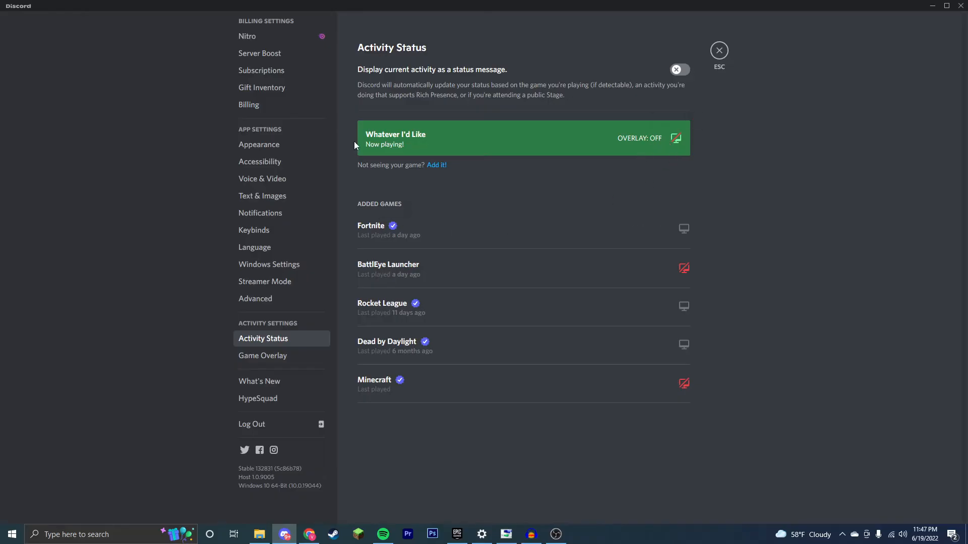
{"action": "mouse_move", "coordinate": [578, 181]}
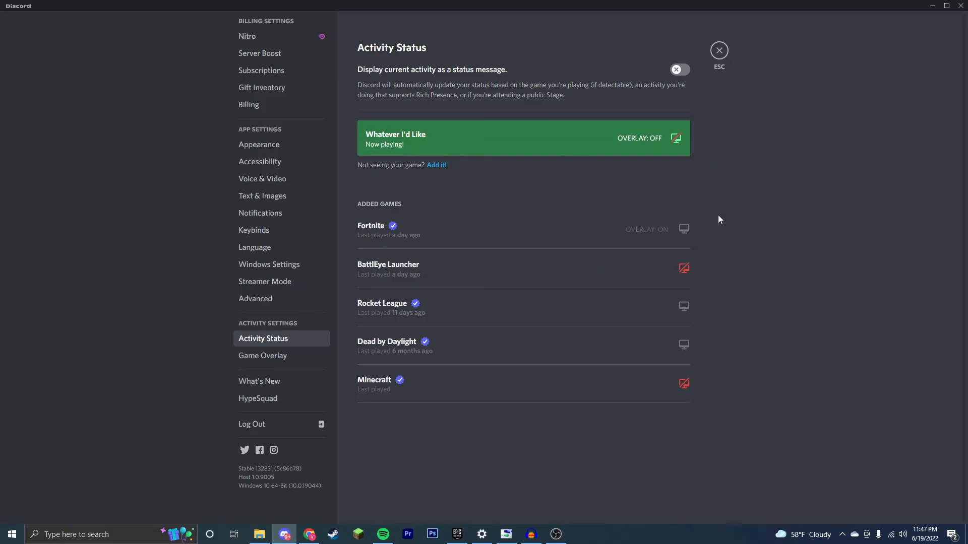
{"action": "mouse_move", "coordinate": [698, 245]}
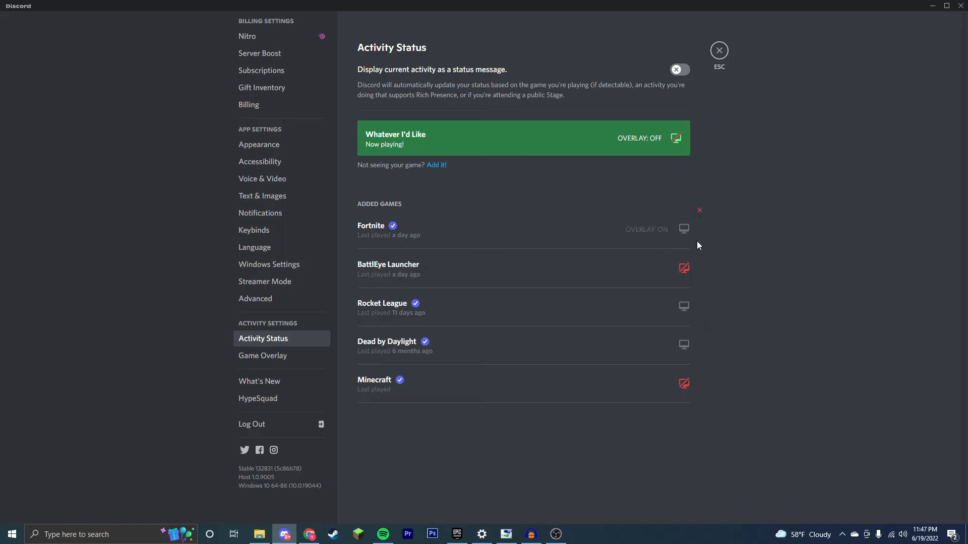